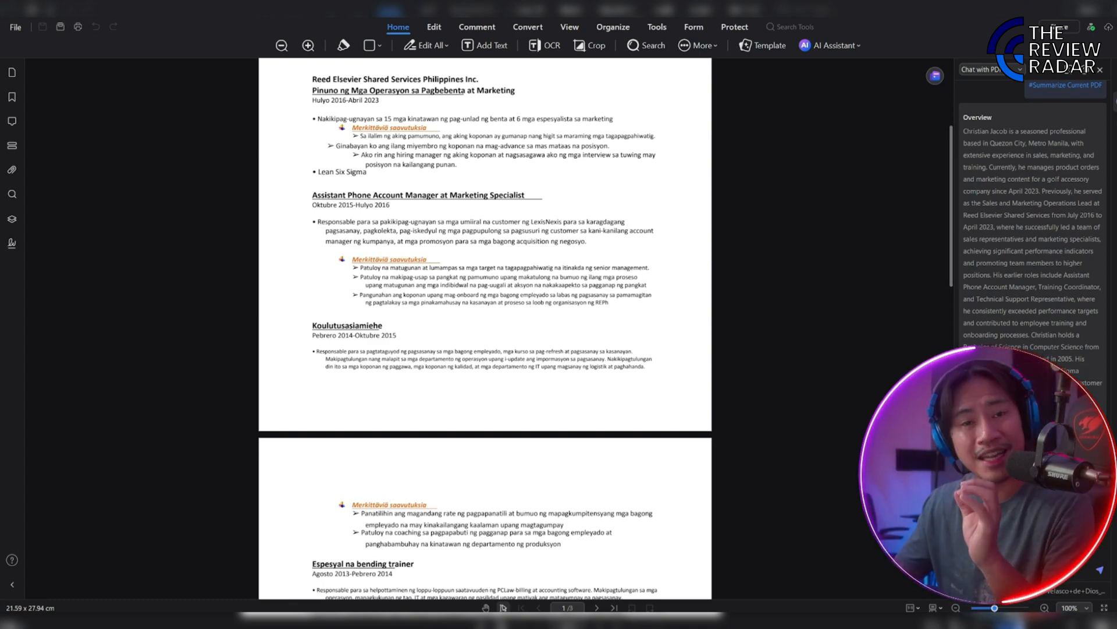
- Scroll down through the translated Filipino resume before returning to Recent Files
scroll(down, 3)
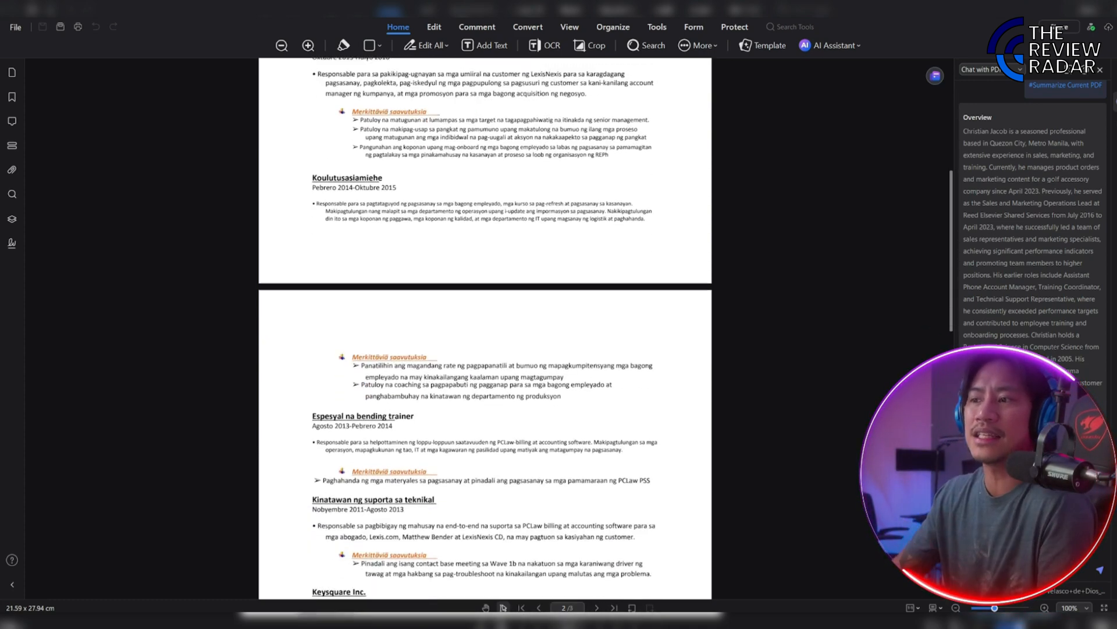
scroll(down, 3)
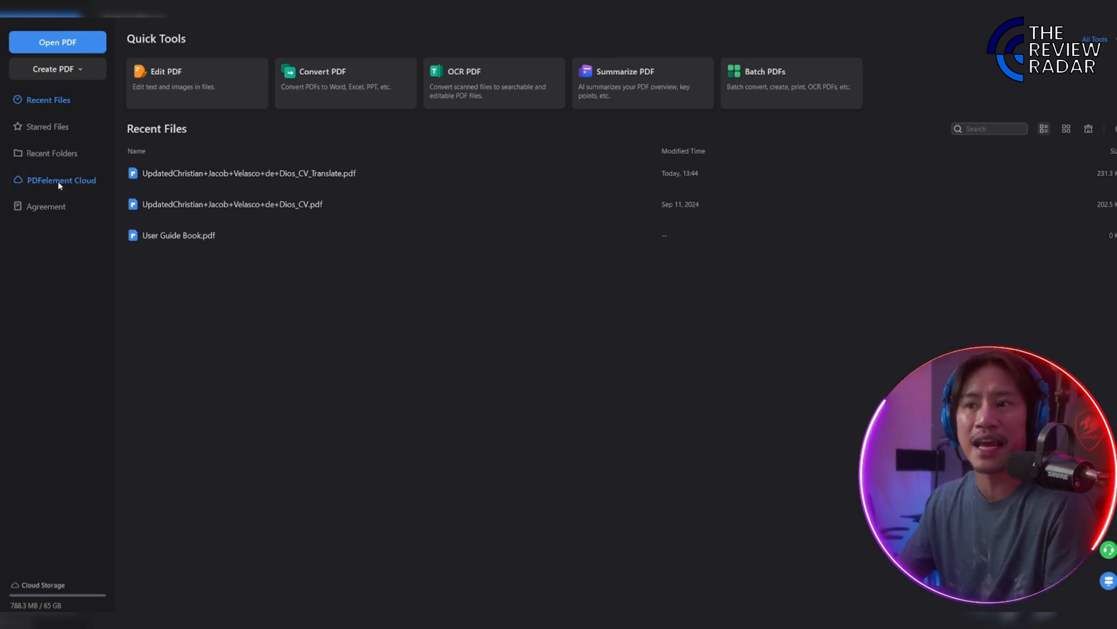
- Browse PDFelement Cloud's Cloud Files, then search tools for 'ai tran' to find Translate PDF
click(62, 180)
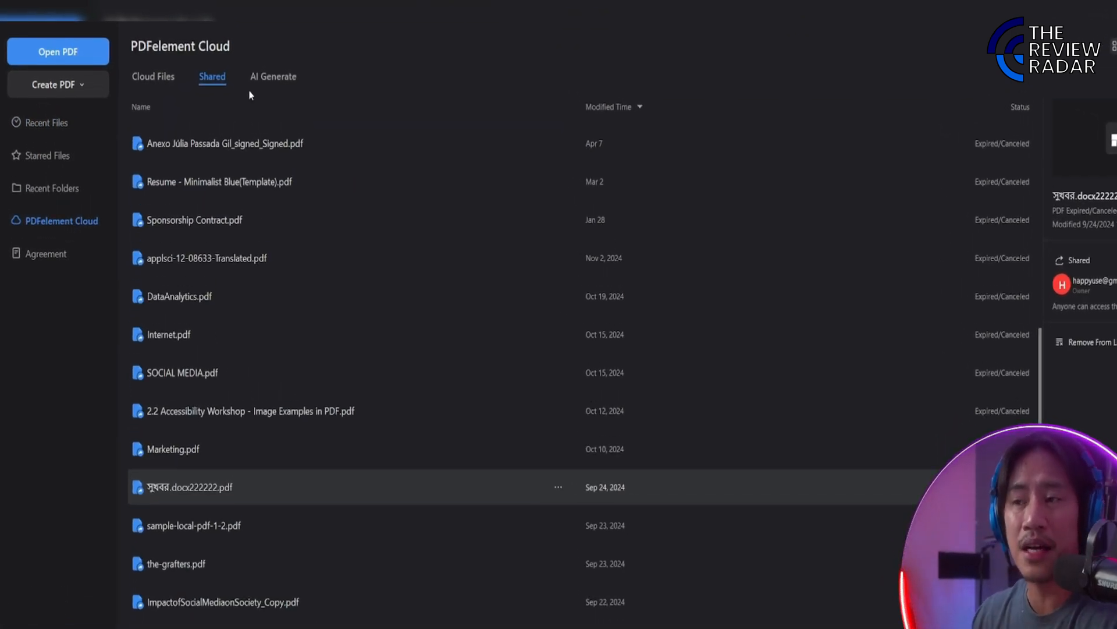
click(152, 76)
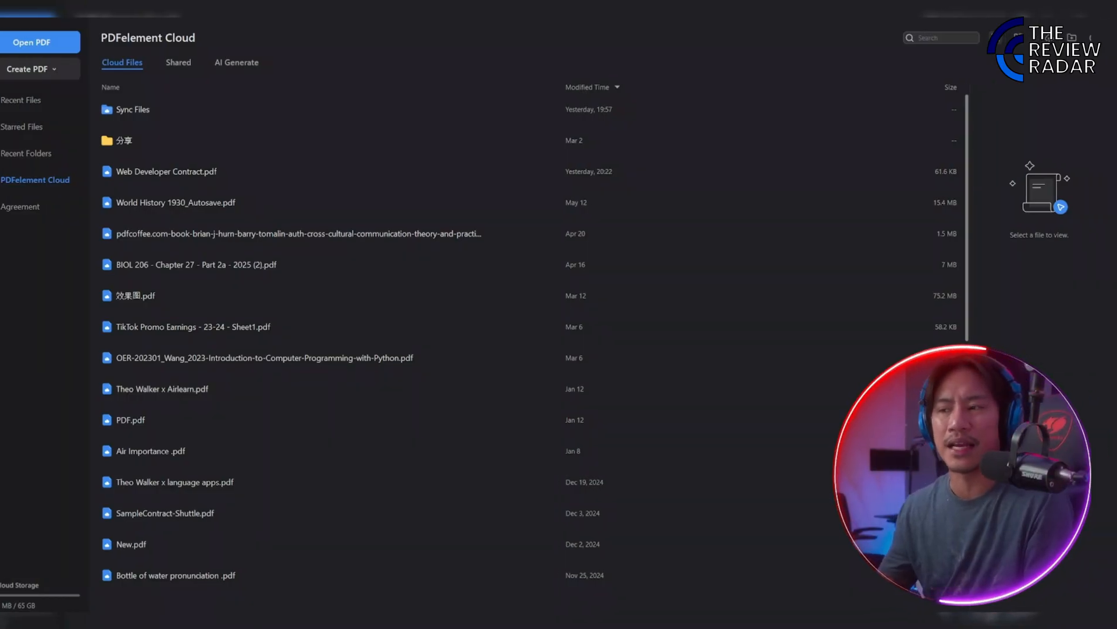
text(ai tran)
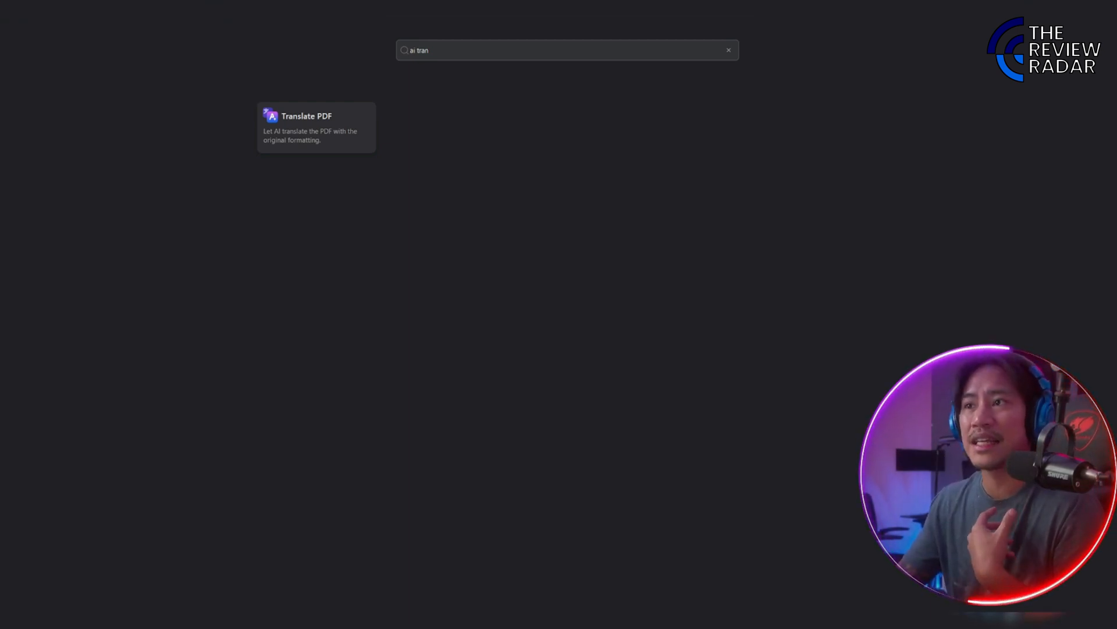
- Start Translate PDF on the resume and open the Target Language list to pick French
click(566, 50)
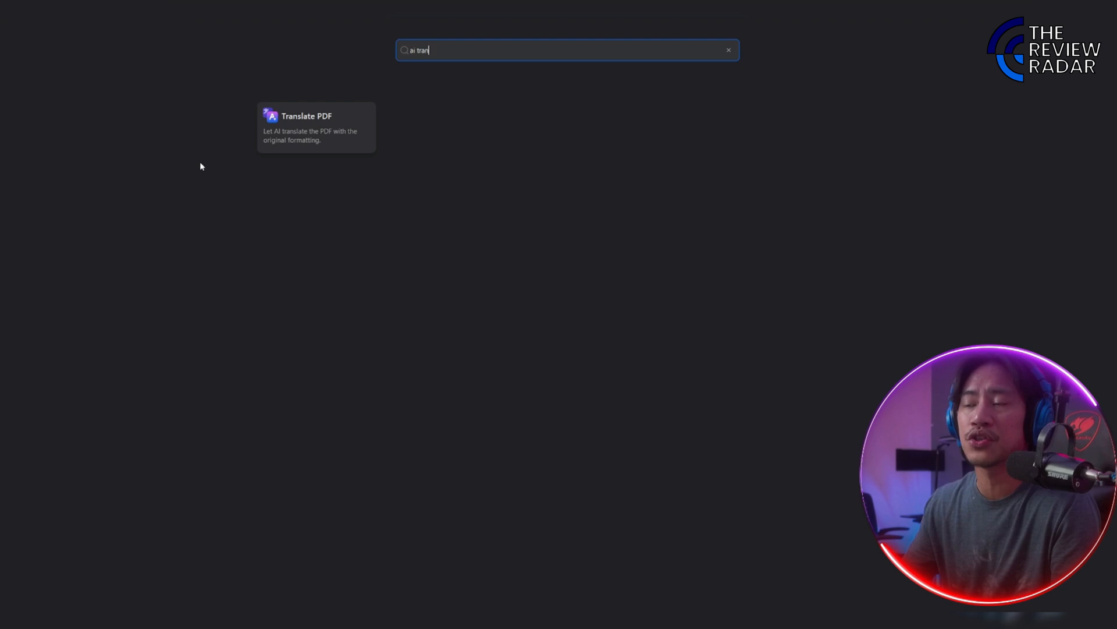
click(315, 127)
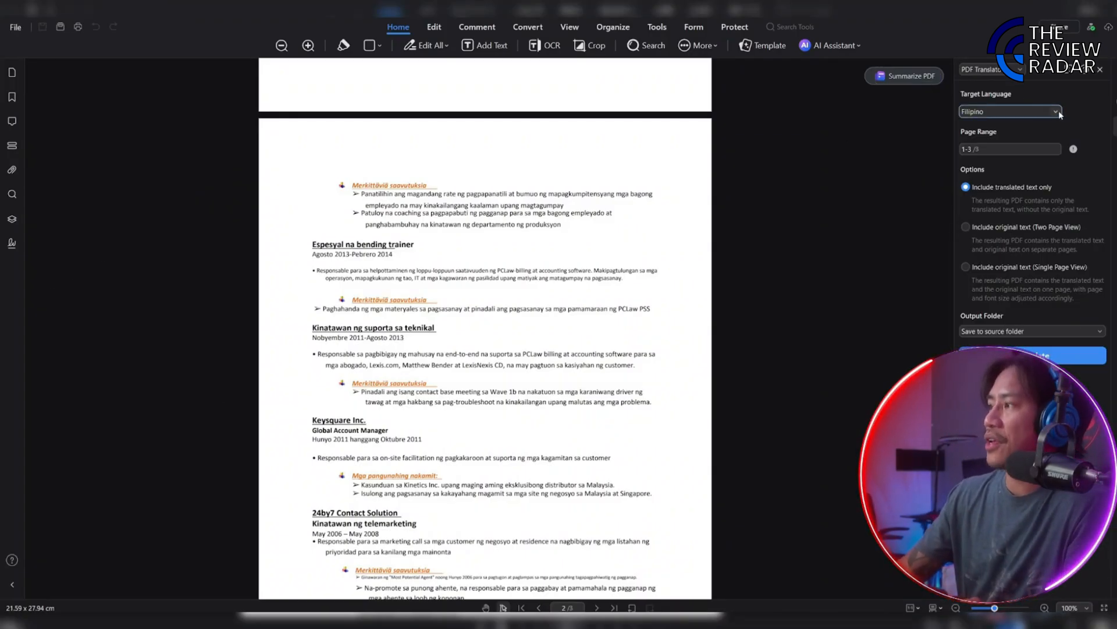
click(1009, 111)
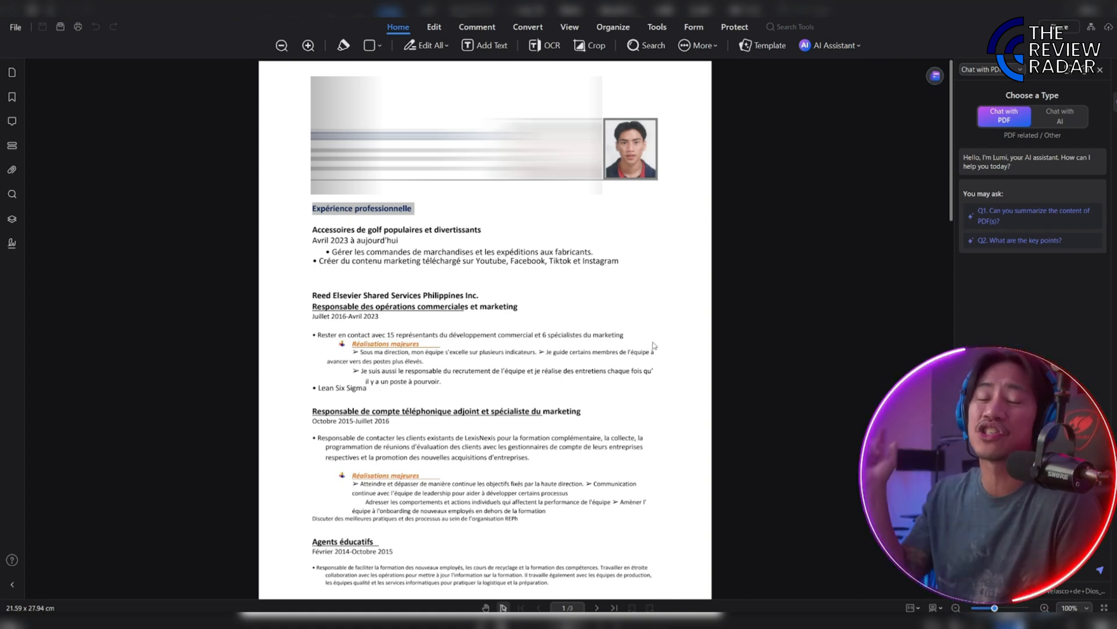
mouse_move(666, 359)
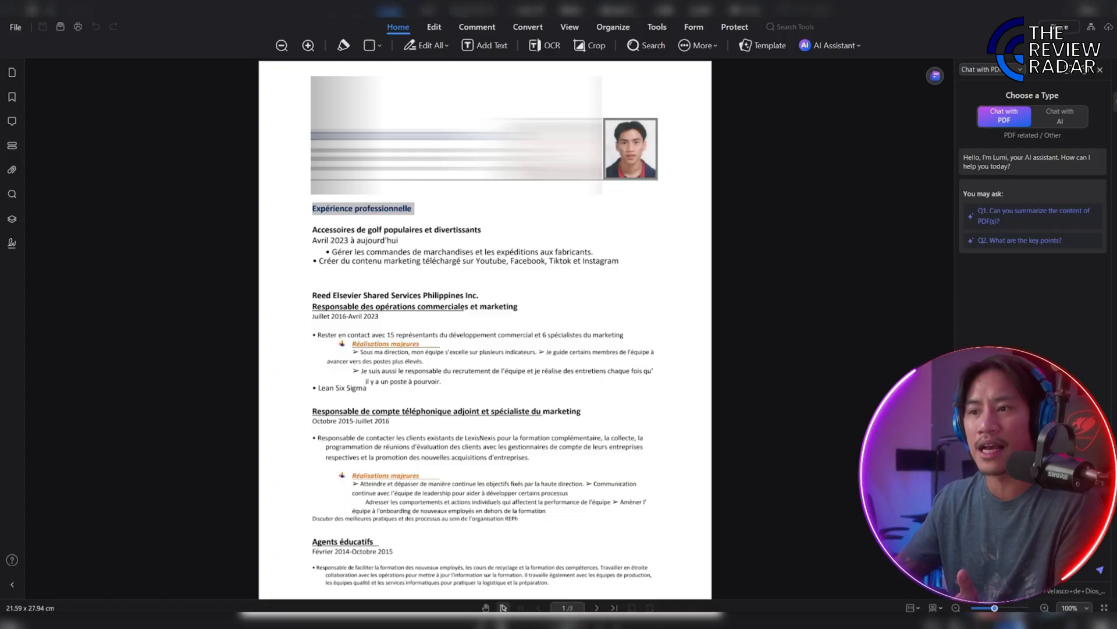
- Open the All Tools page with batch, AI, protect, review and eSign categories
click(656, 27)
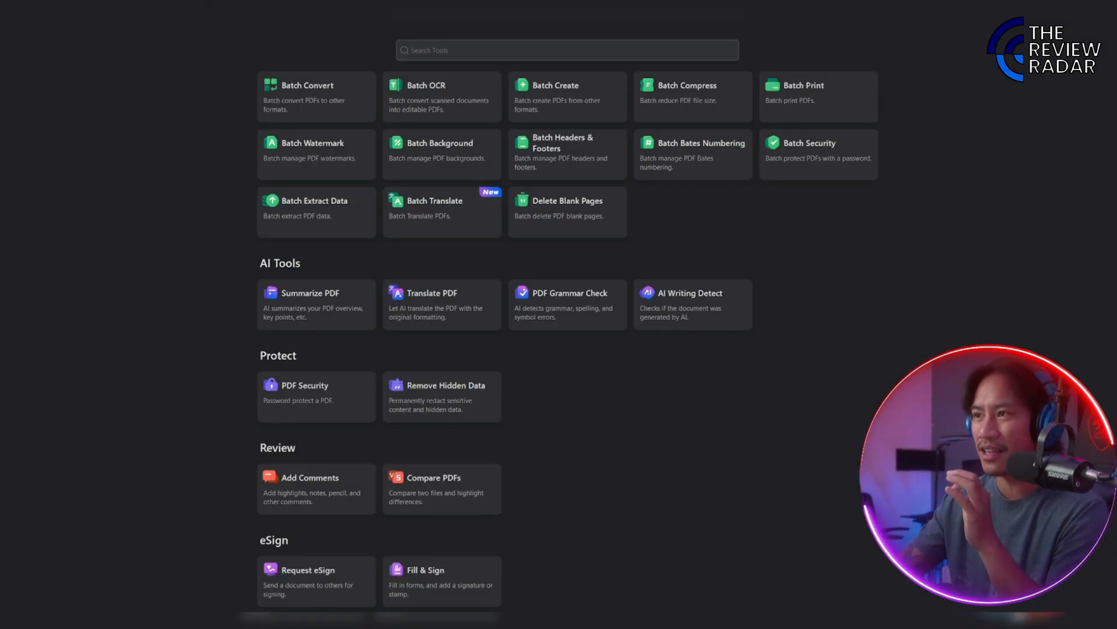
scroll(up, 3)
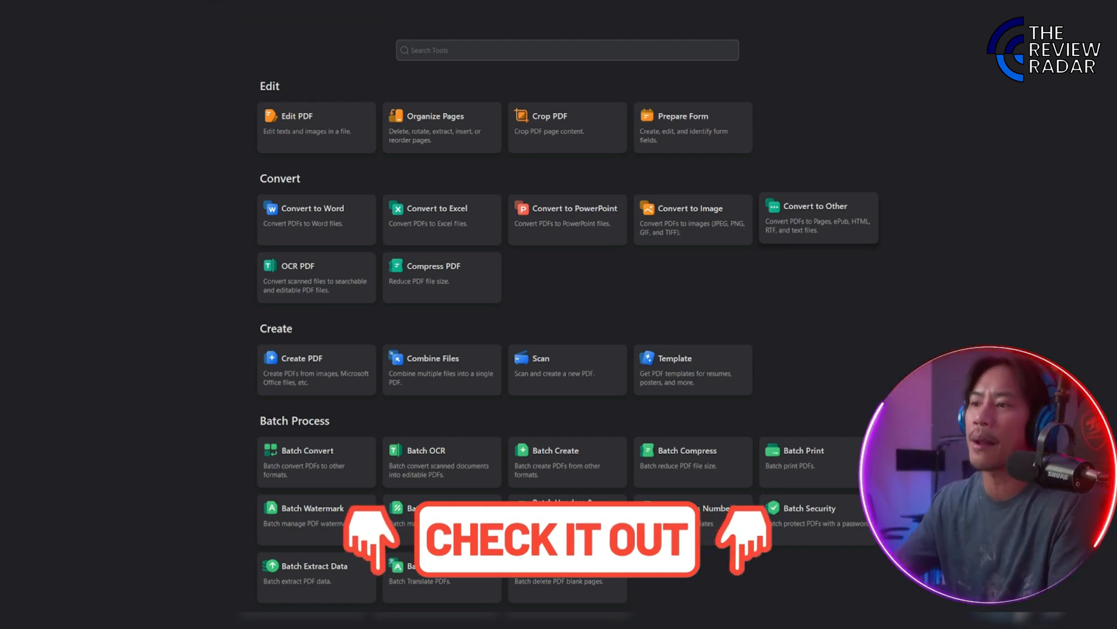
scroll(down, 3)
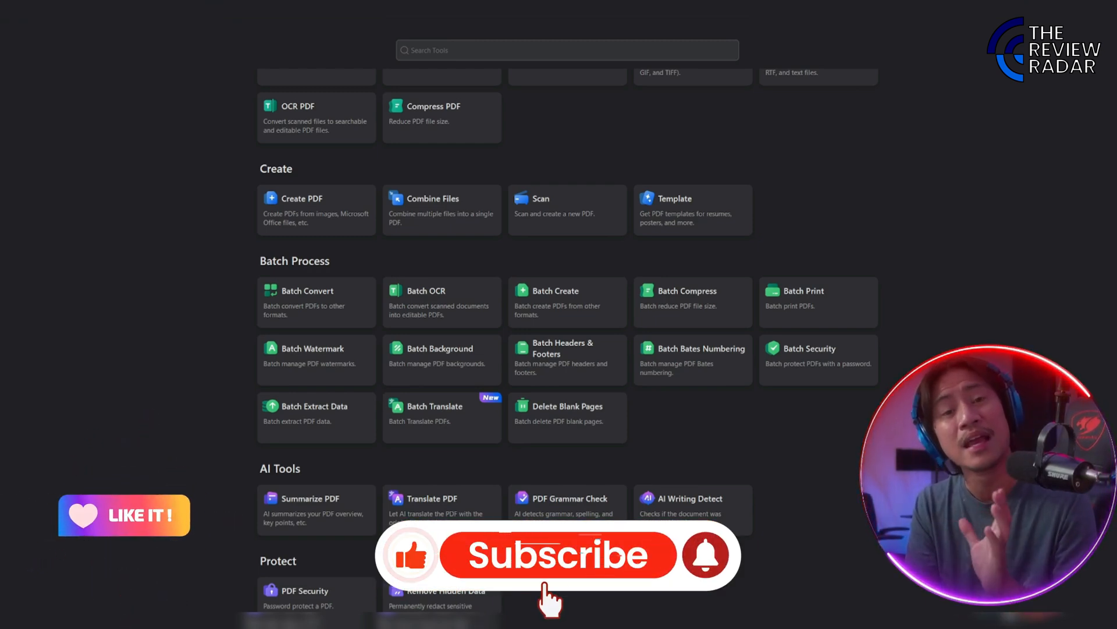
click(558, 555)
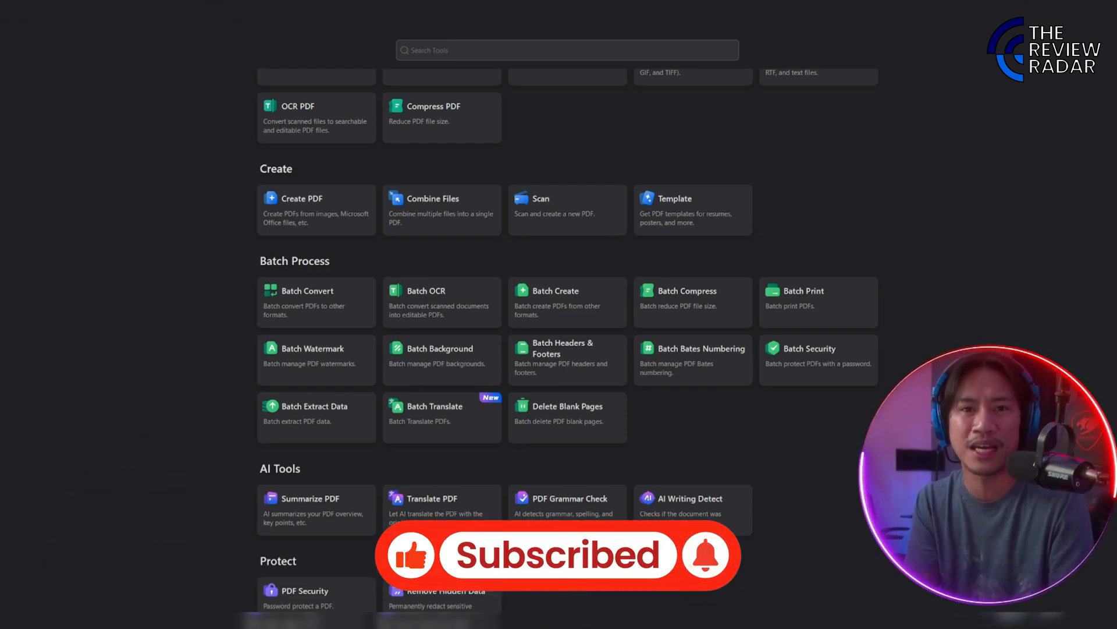